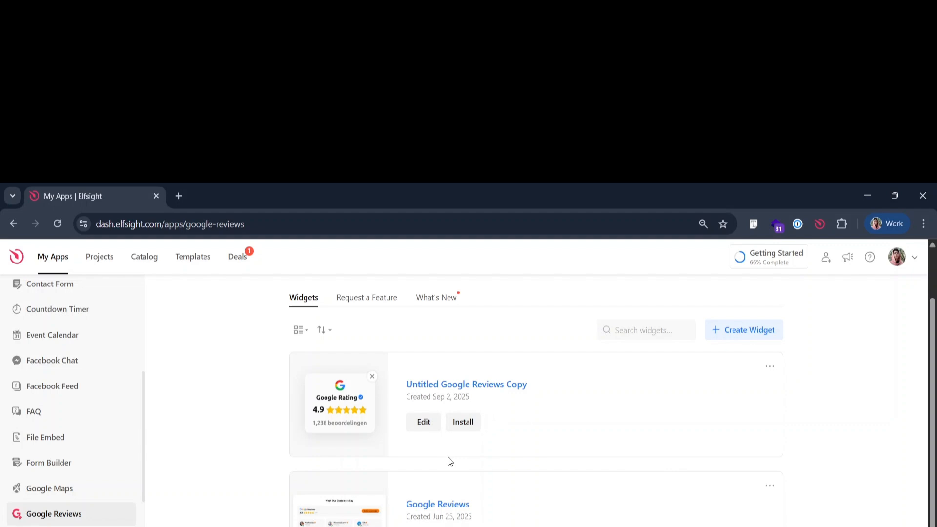
- Bring up the Install options for the Google Reviews widget in My Apps
click(462, 358)
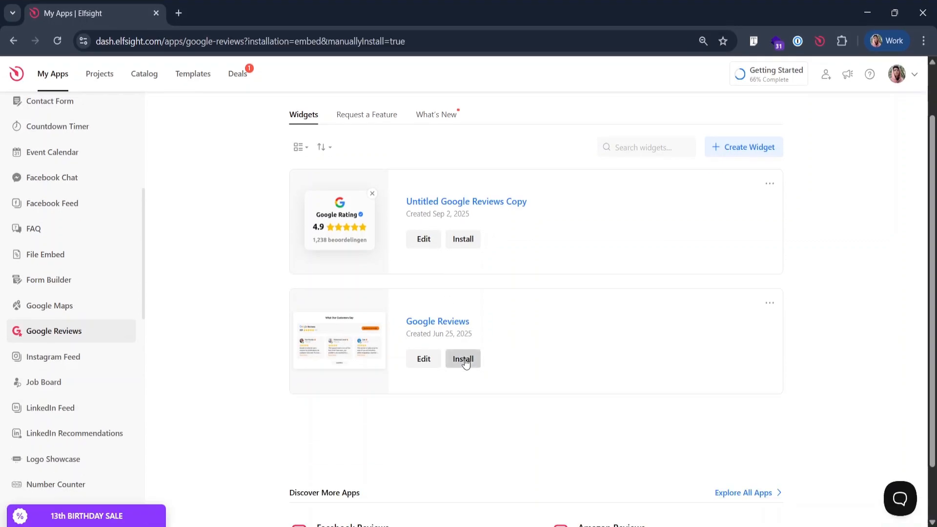
click(462, 358)
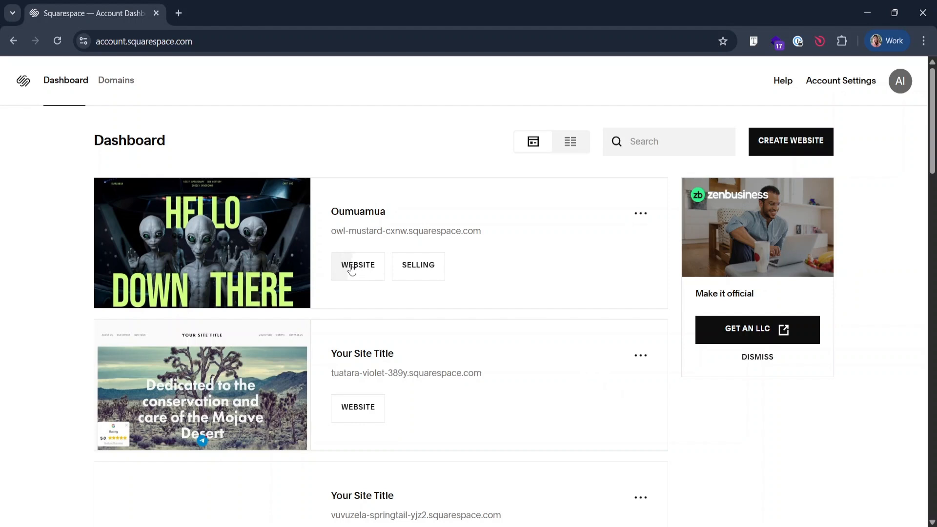
- Enter the Oumuamua website from the Squarespace dashboard
click(357, 265)
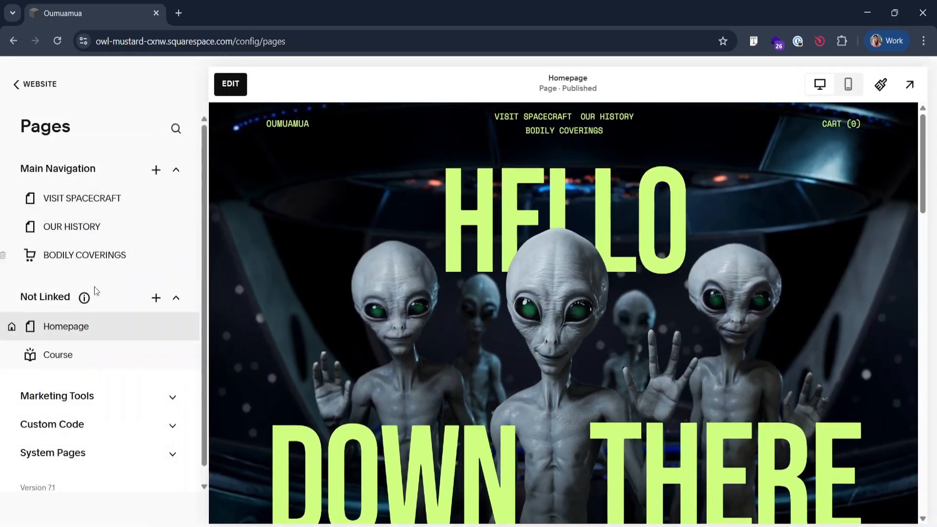
mouse_move(89, 335)
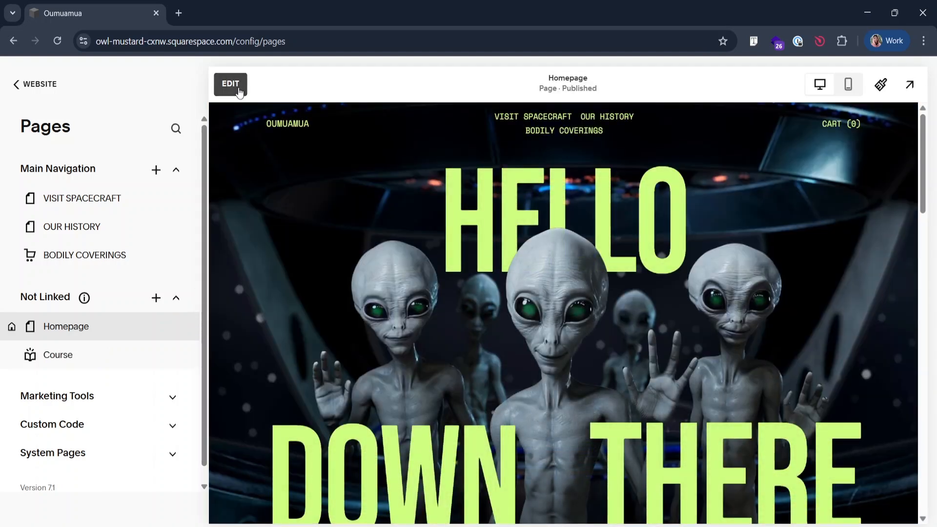
- Start editing the homepage and add a new section below the hero
click(230, 84)
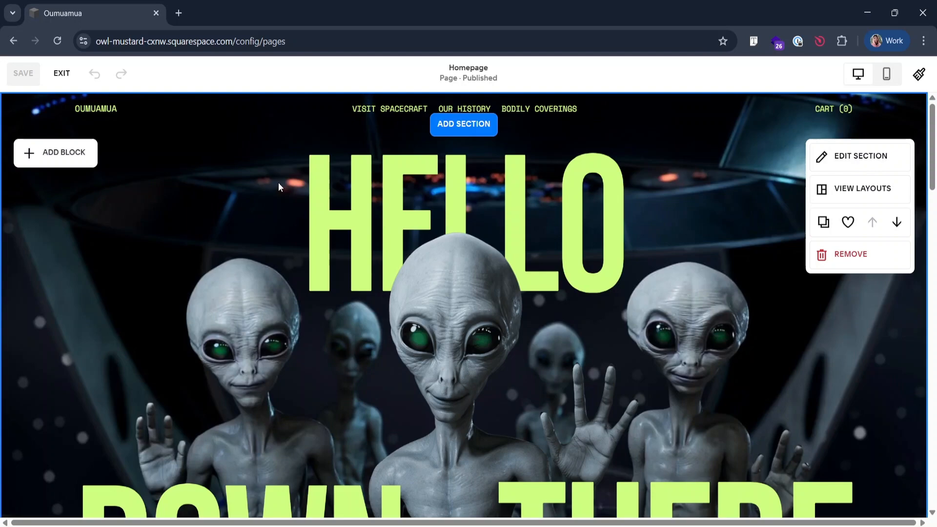
scroll(down, 3)
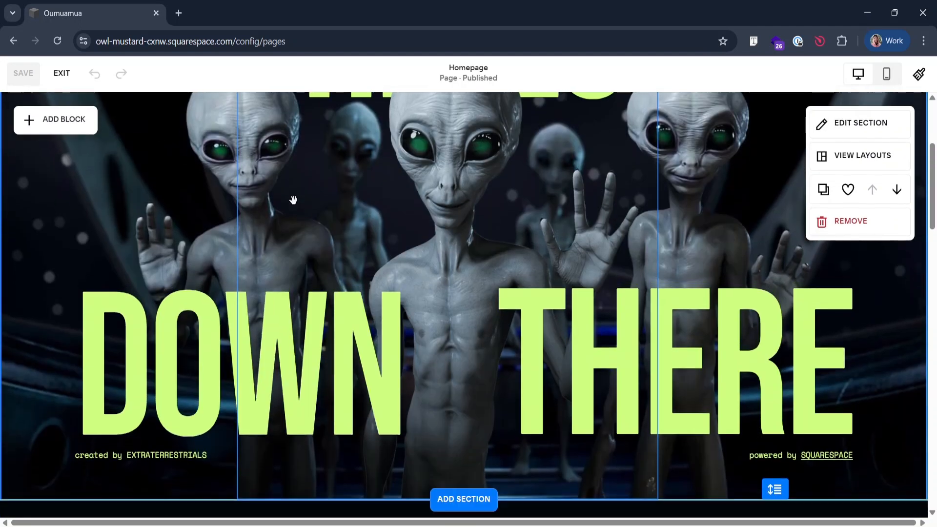
scroll(down, 3)
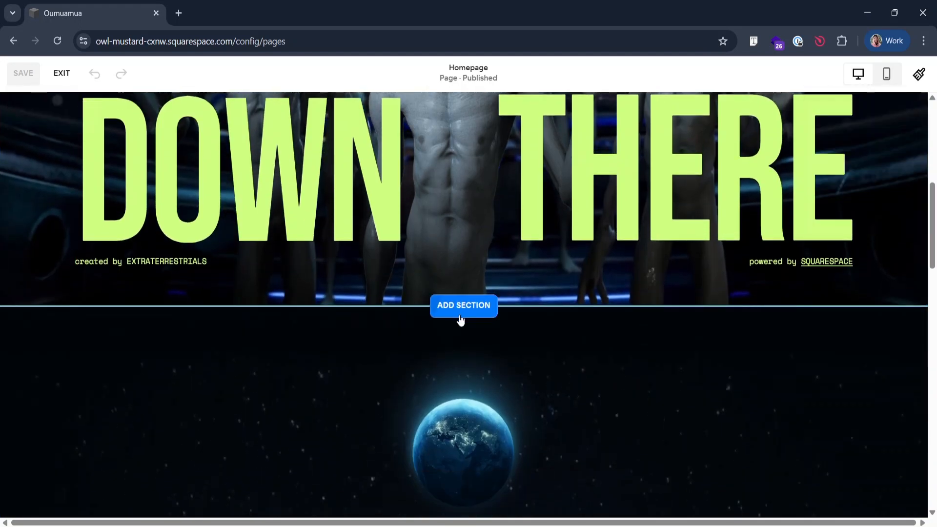
click(463, 306)
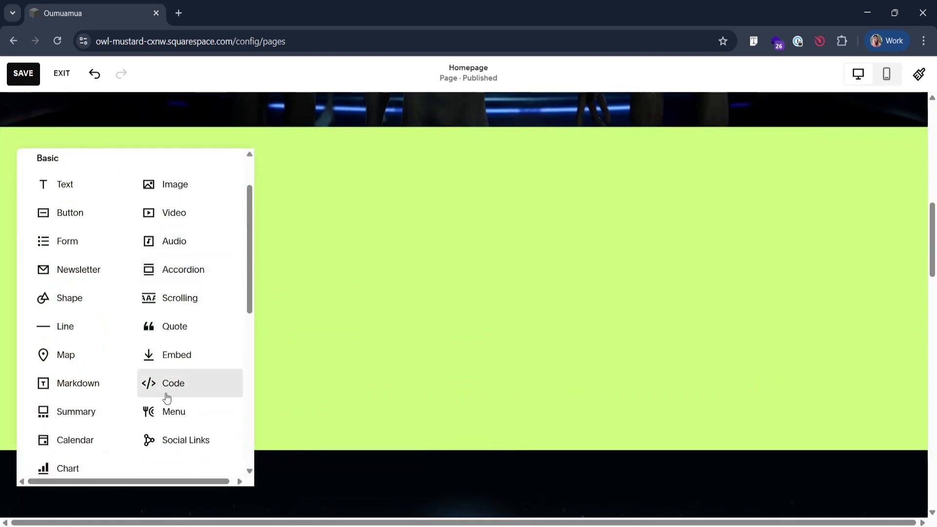
- Insert a Code block in the new section and start editing its content
click(173, 382)
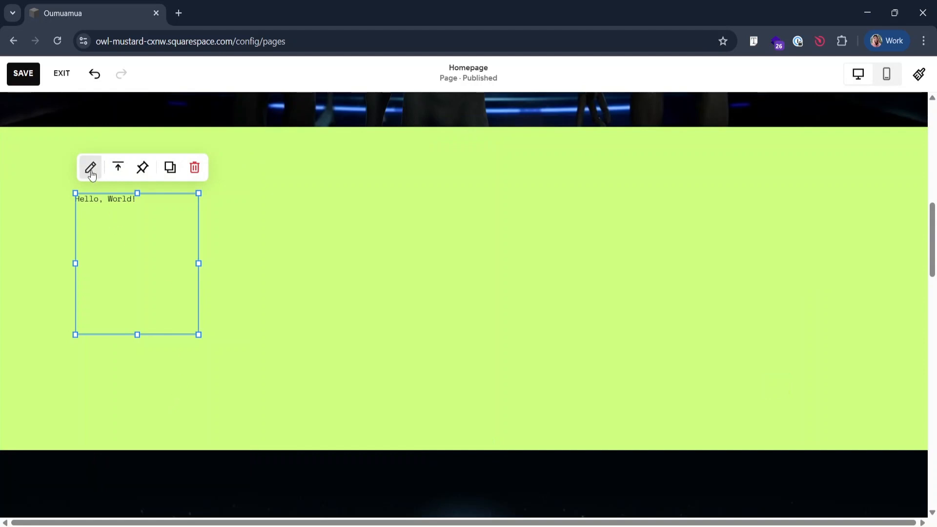
click(90, 167)
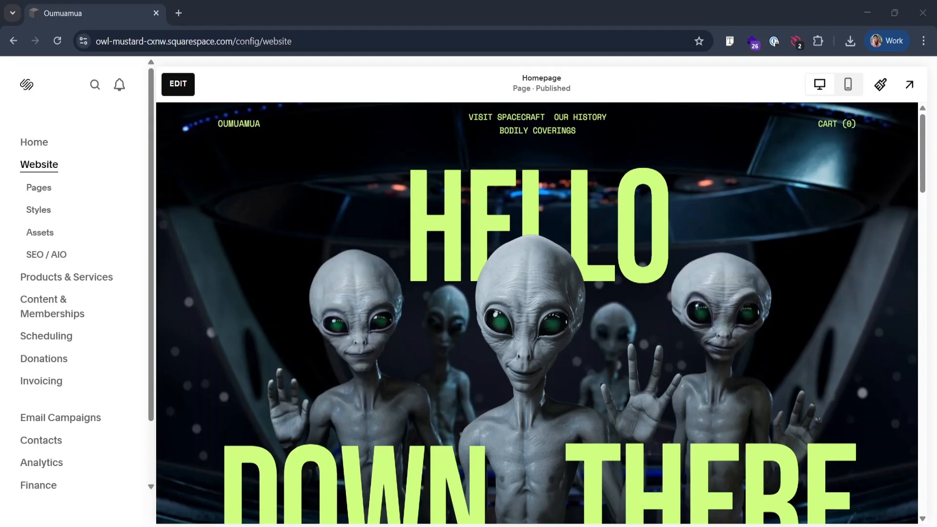
- Reach the Homepage's Advanced settings from the Pages list
click(38, 188)
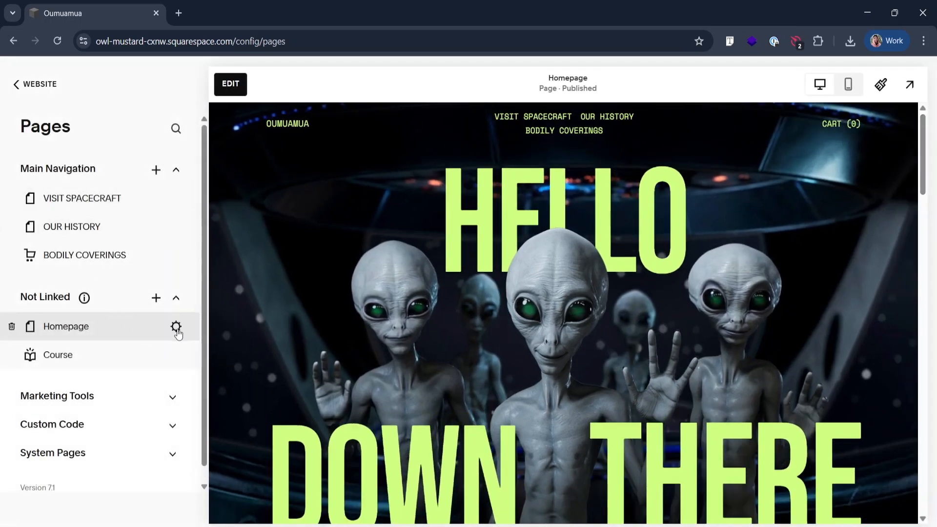
click(177, 331)
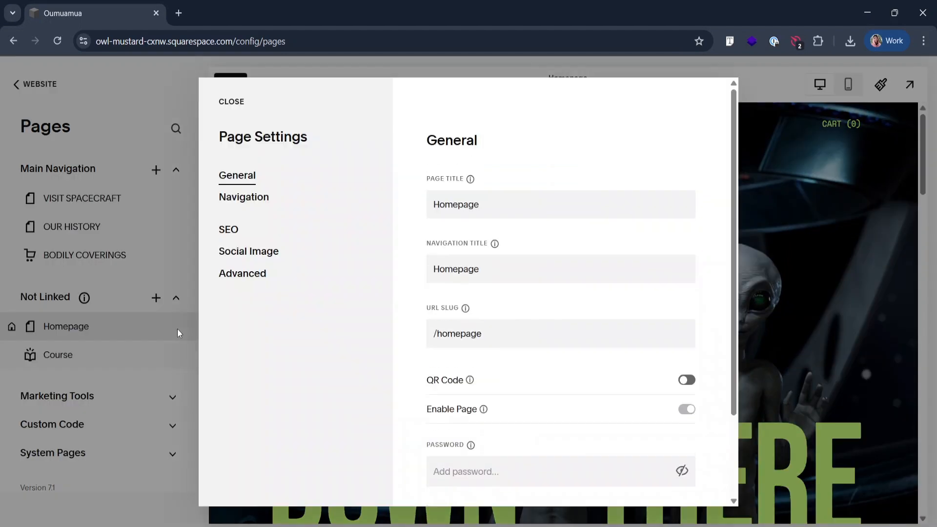
scroll(down, 3)
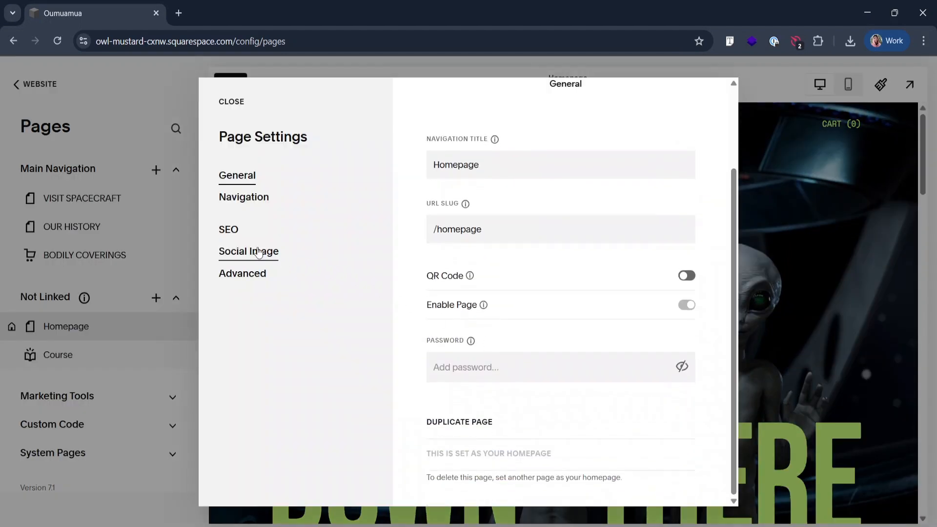
click(242, 273)
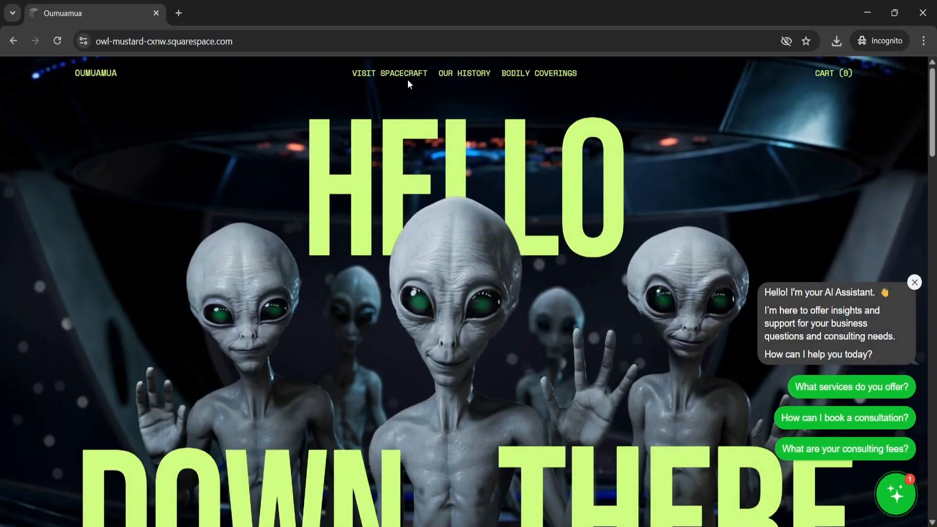
- Load the live Oumuamua homepage URL in an Incognito window
click(389, 73)
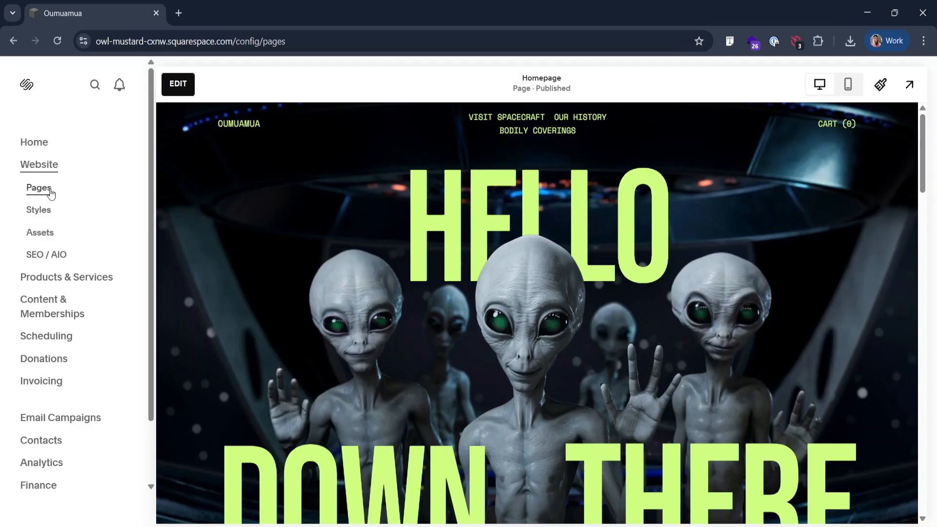
- Paste the Elfsight Google Reviews code into the Code Injection footer and return to Pages
click(38, 188)
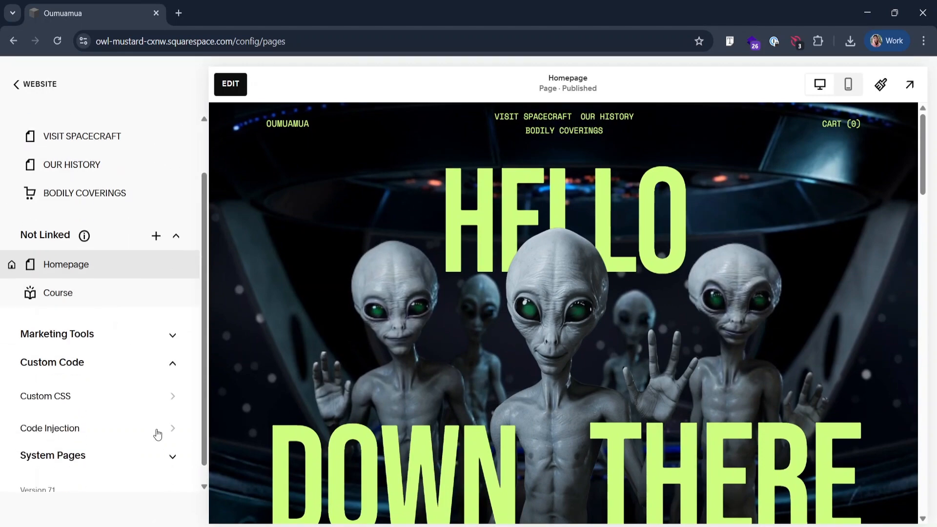
click(49, 427)
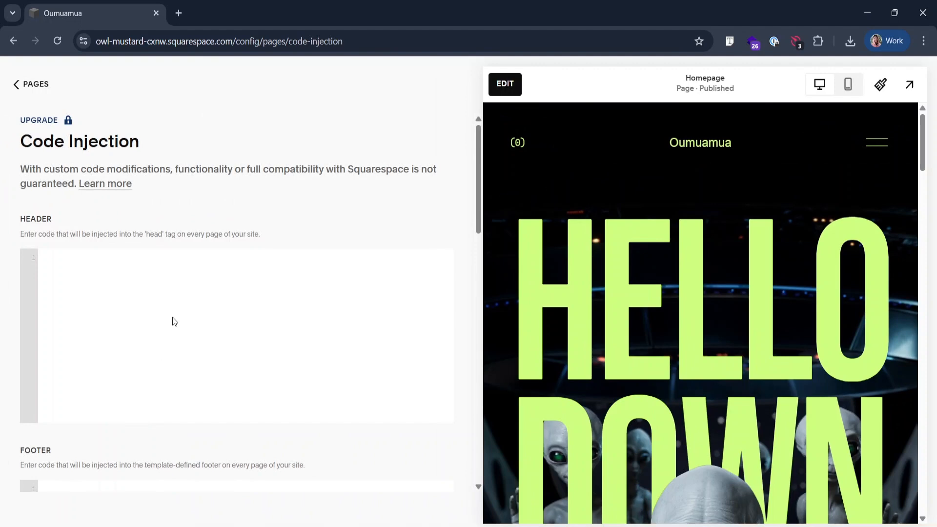
text(<!-- Elfsight Google Reviews | Untitled Google Reviews 2 -->)
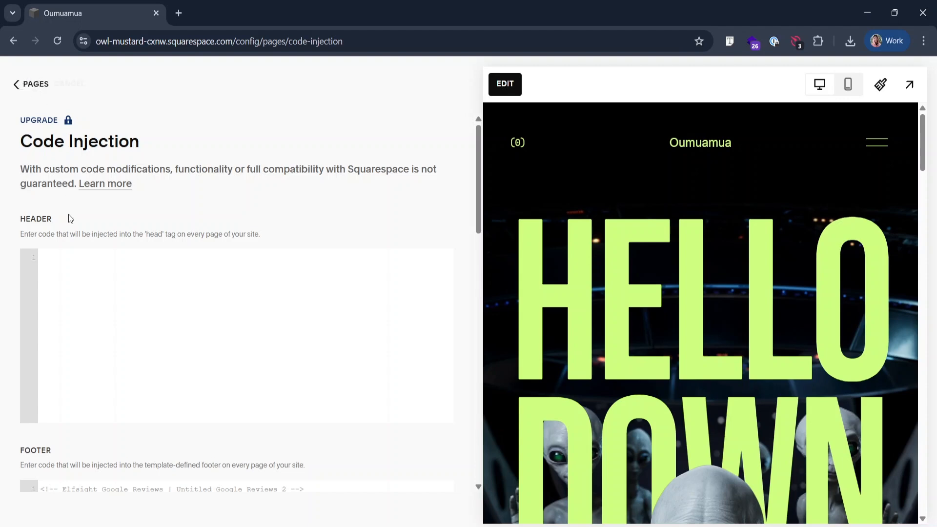
scroll(down, 3)
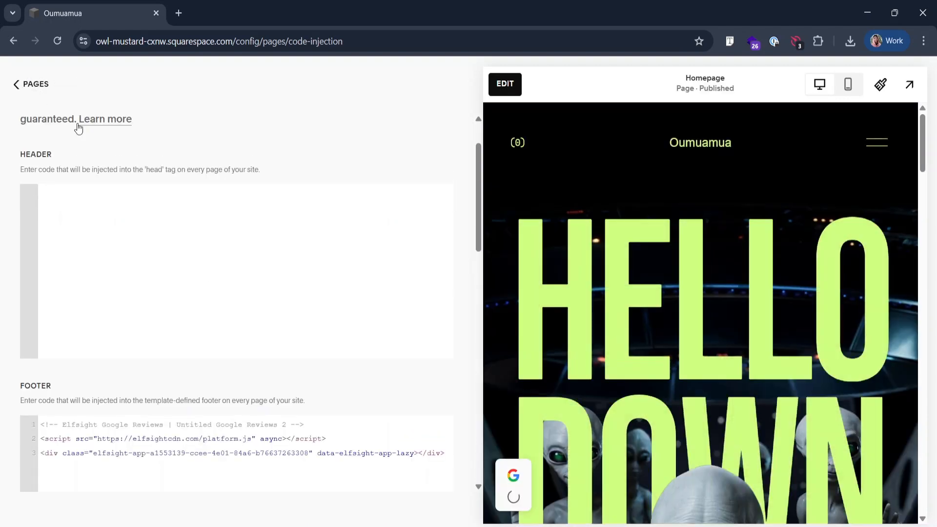
click(30, 84)
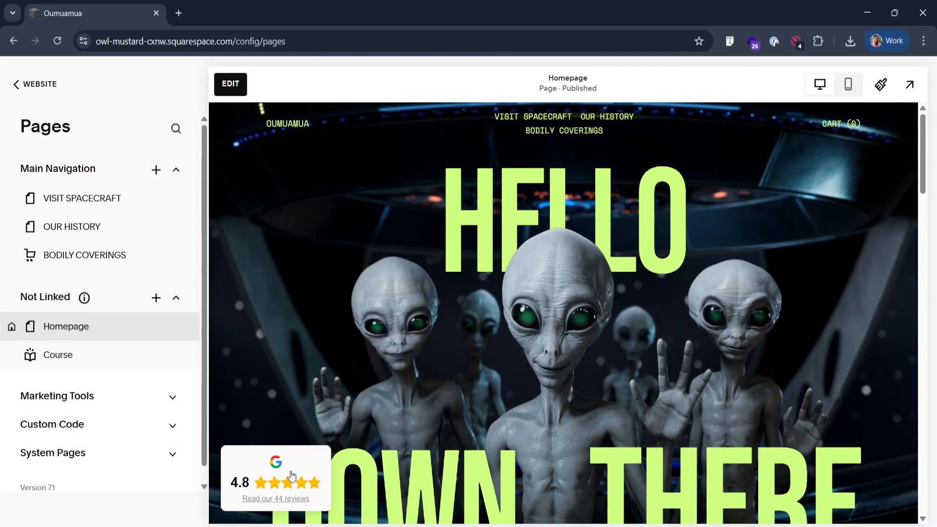